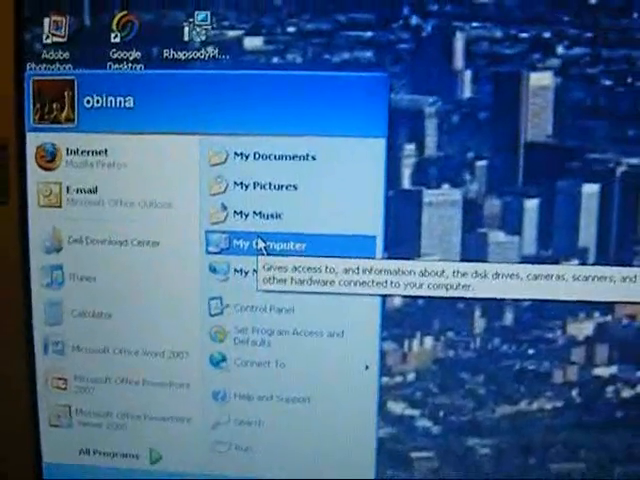
Step: Open My Computer from the Start menu to reach the drives
click(268, 244)
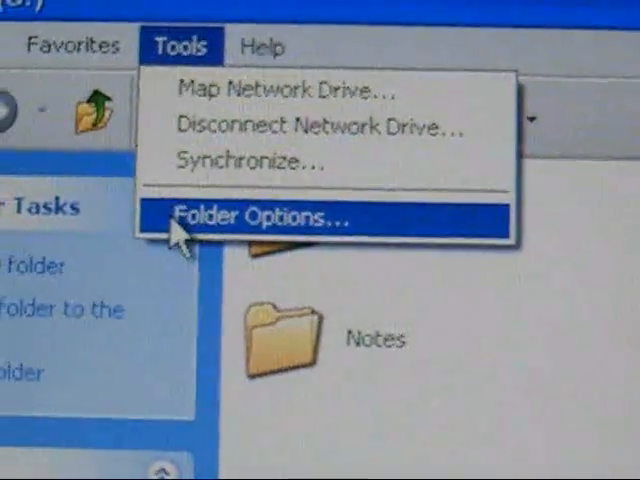
Step: Bring up Folder Options on its View settings and scroll the Advanced settings list
click(250, 216)
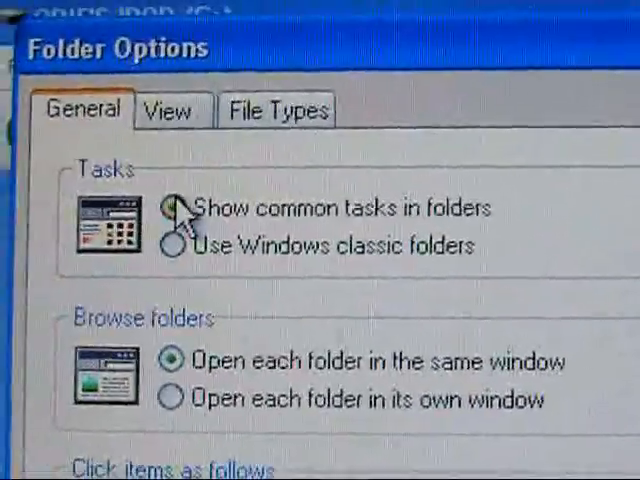
click(172, 112)
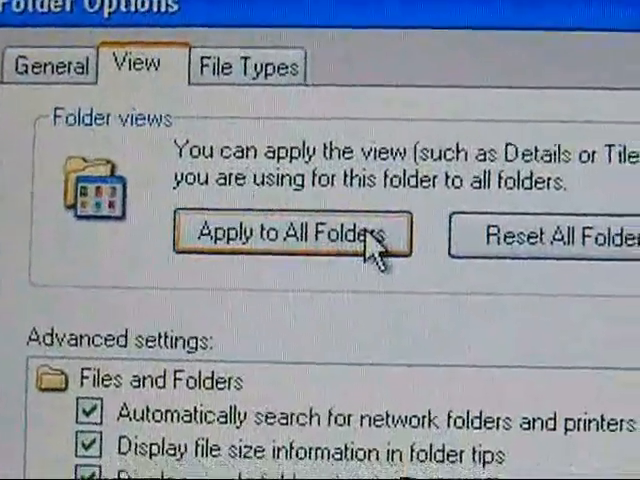
scroll(down, 3)
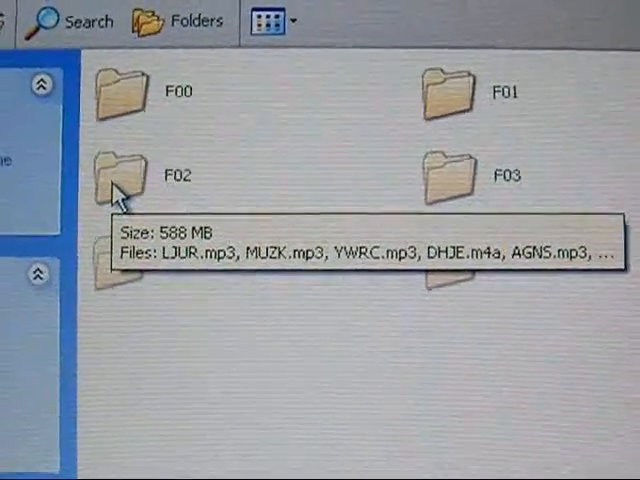
mouse_move(120, 80)
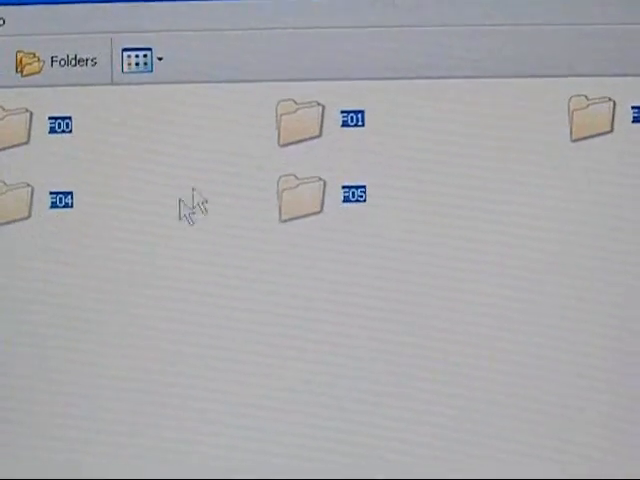
Step: Copy the selected folders F00 through F05 from the iPod drive
right_click(296, 190)
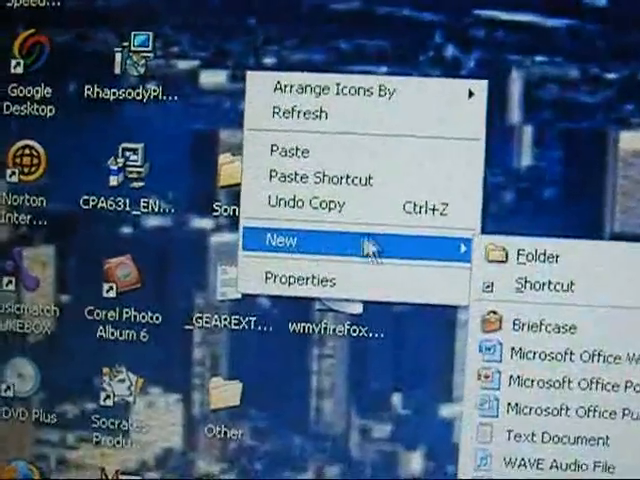
Step: Create a new Songs folder on the desktop to hold the music
click(532, 254)
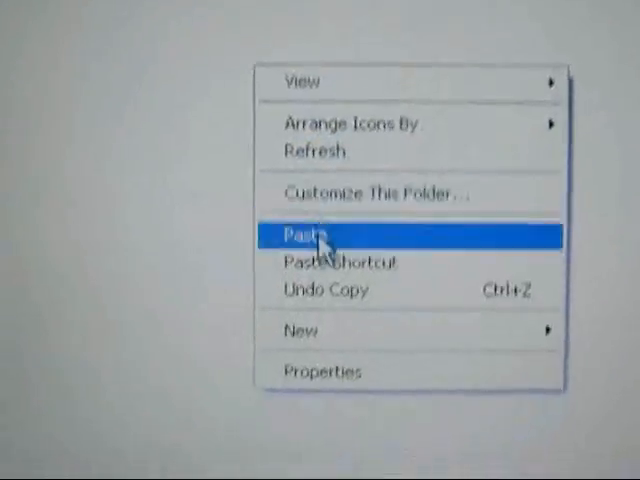
Step: Paste the copied F00–F05 music folders into the new folder
click(300, 236)
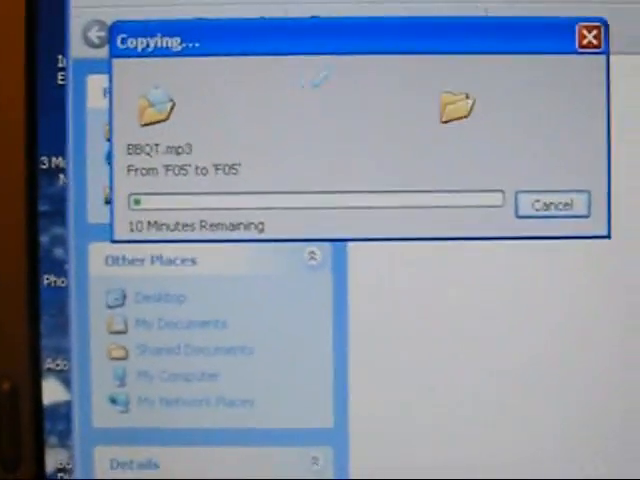